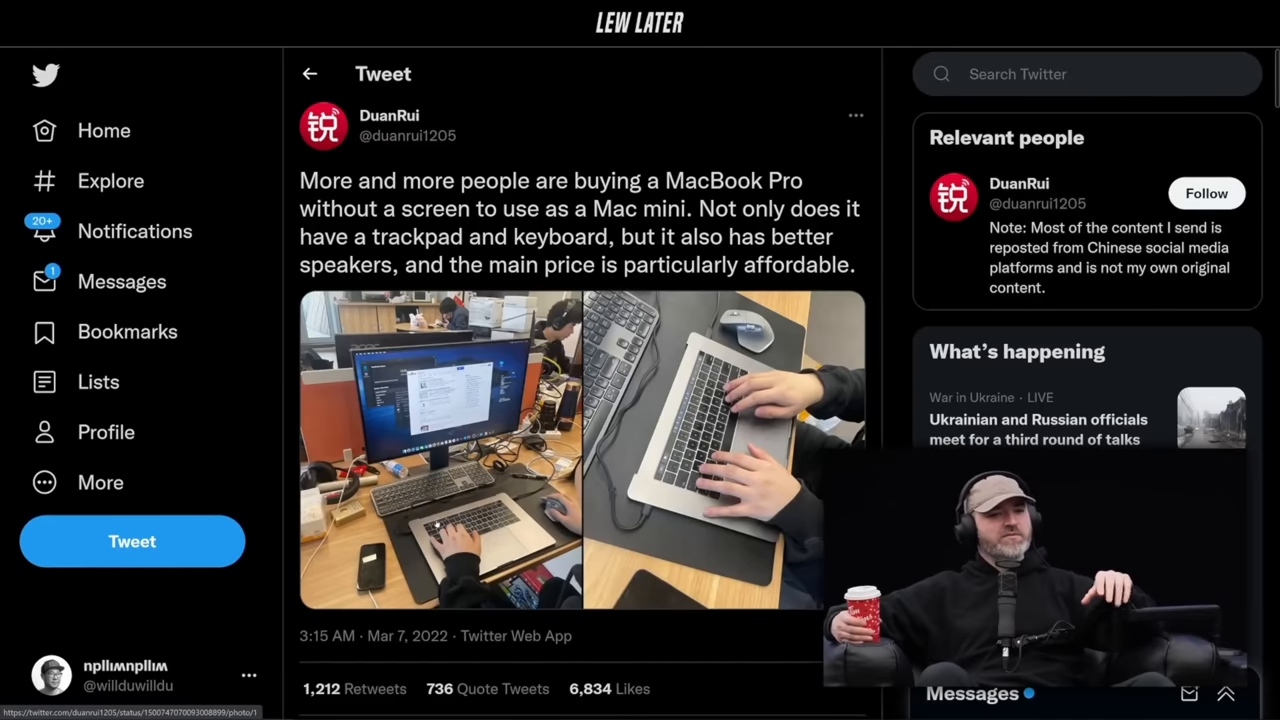
Enlarge the tweet's first photo of the desk with laptop and monitor in the media viewer
{"action": "left_click", "coordinate": [438, 450]}
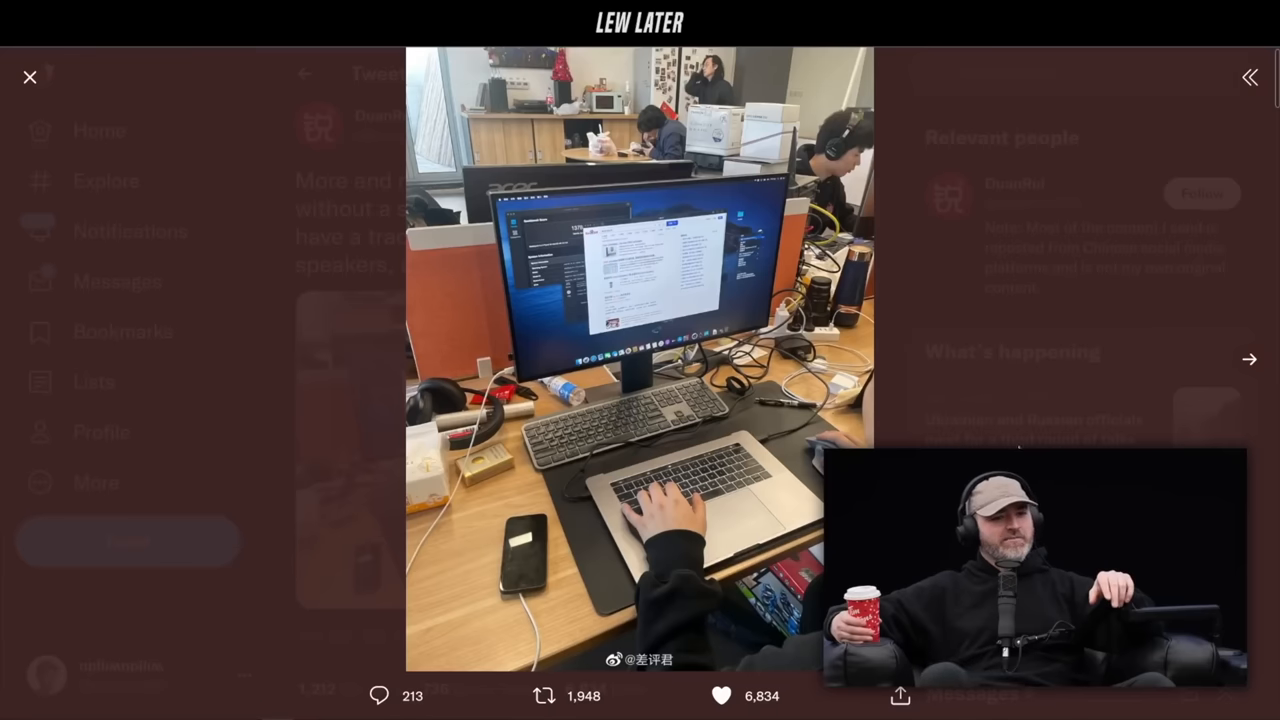